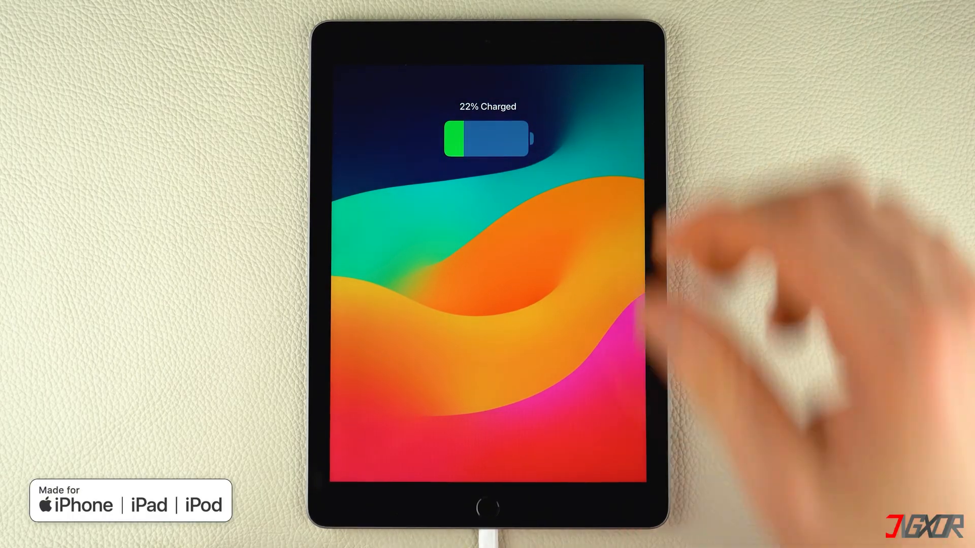
Wake the charging iPad with its top button so the locked lock screen appears
left_click(487, 505)
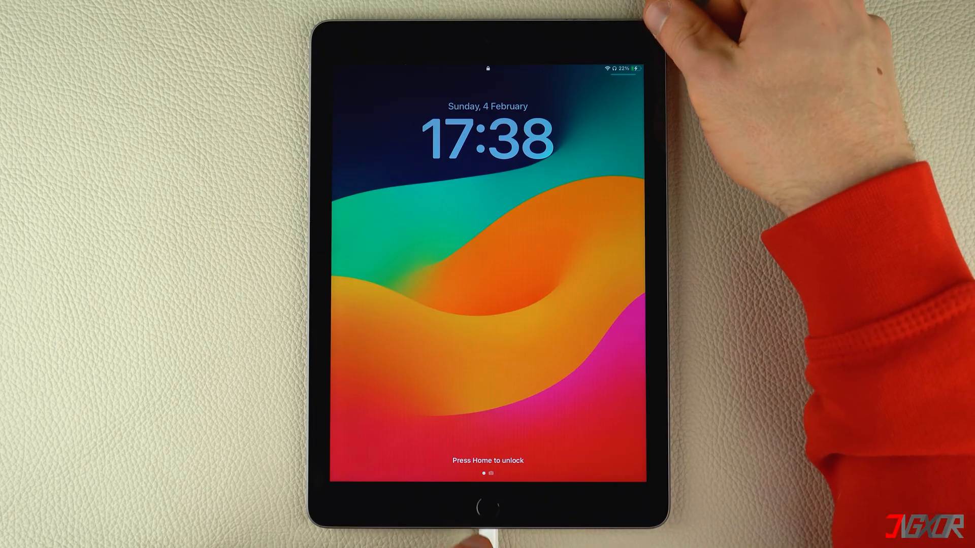
left_click(487, 497)
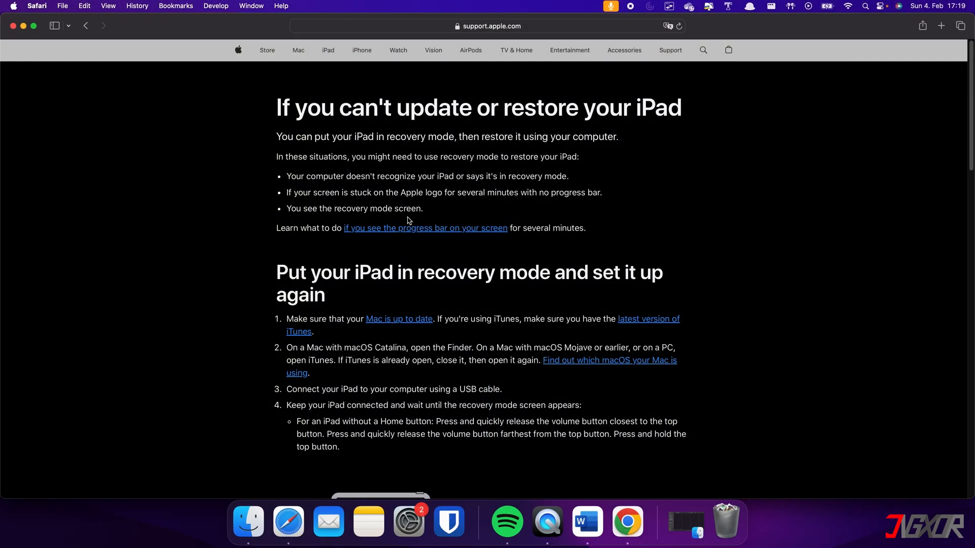
scroll("down", 3)
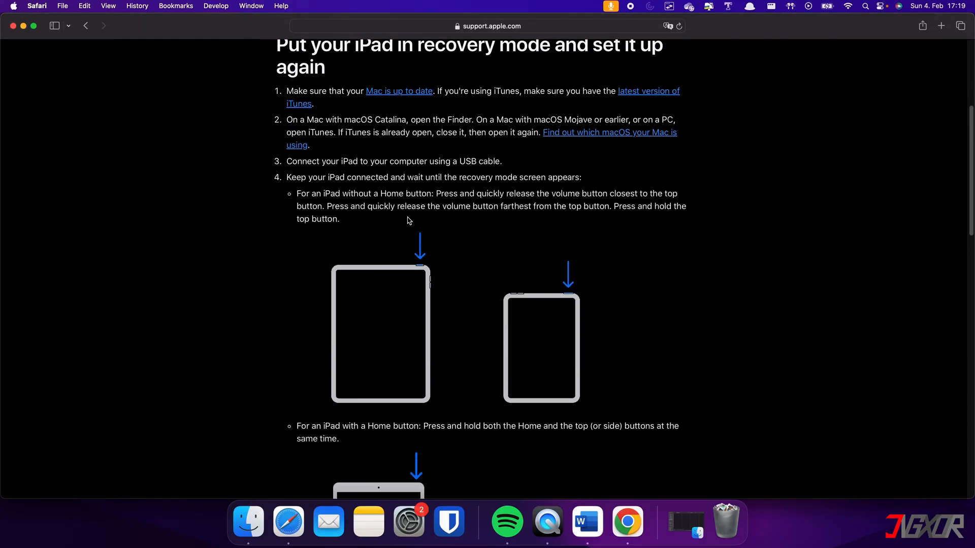
scroll("down", 3)
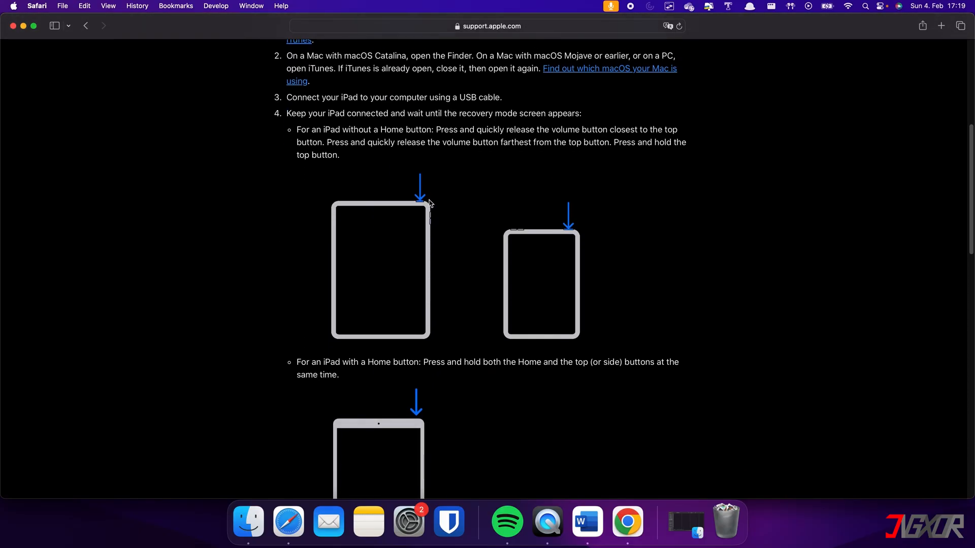
mouse_move(444, 235)
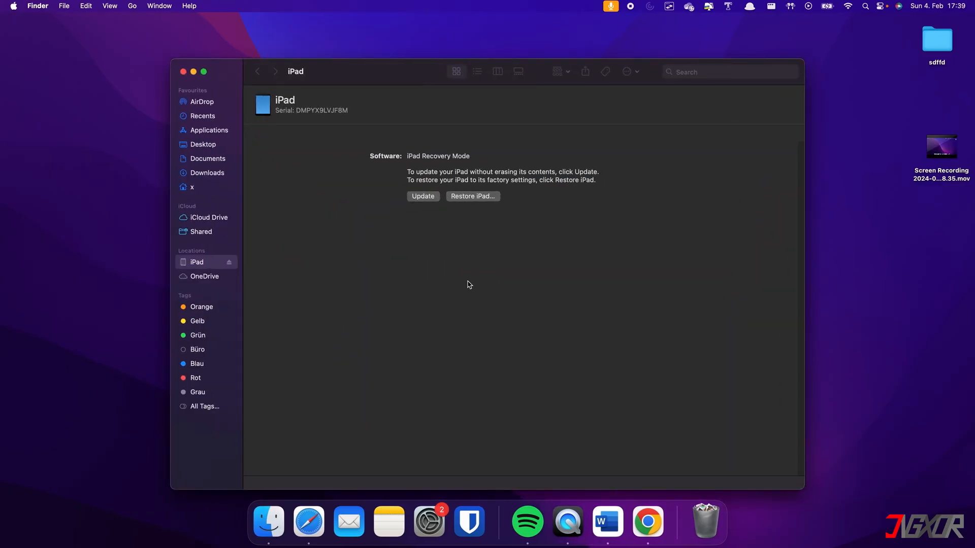
Select the iPad under Finder's Locations to see its Recovery Mode update/restore screen
left_click(472, 196)
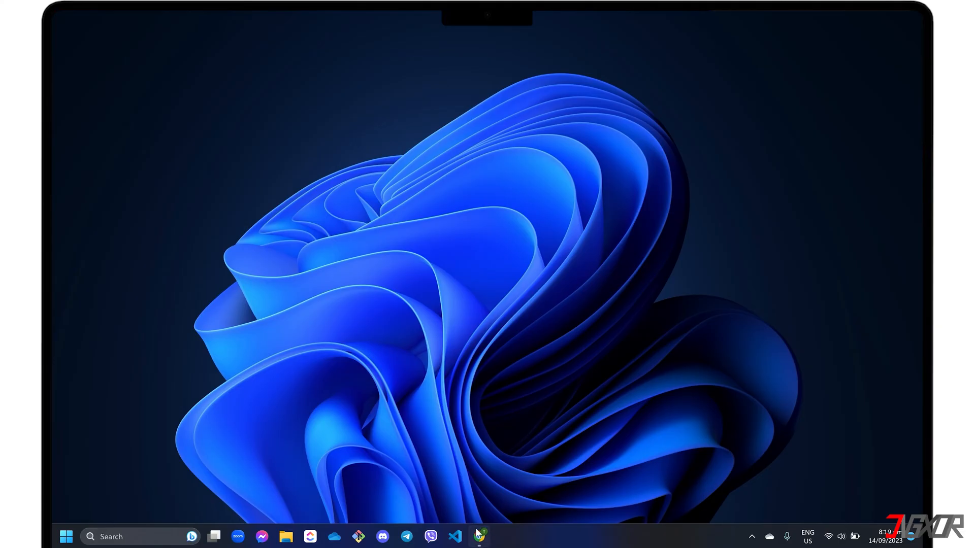
Show imyfone.com/unlock-iphone-passcode/ scrolled to the list of passcode types LockWiper removes
left_click(479, 536)
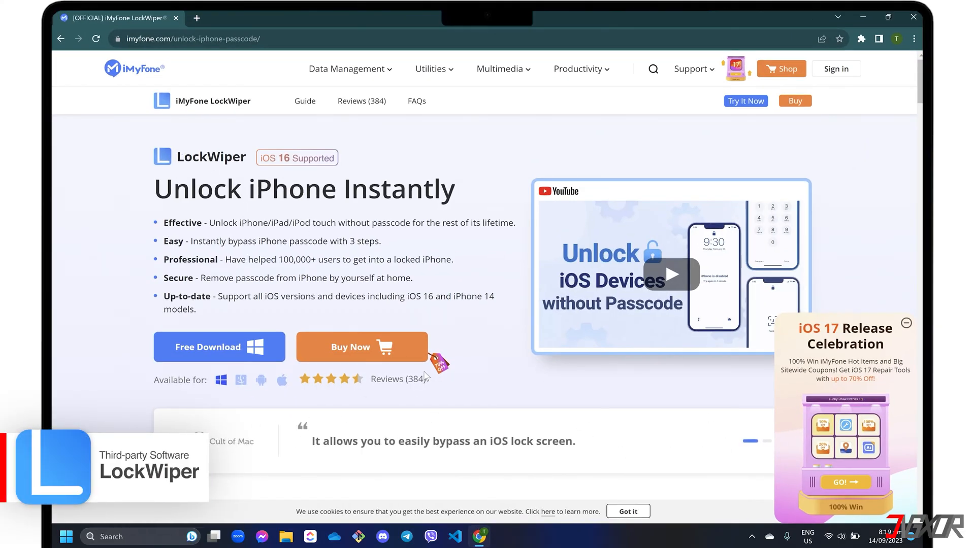
scroll("down", 3)
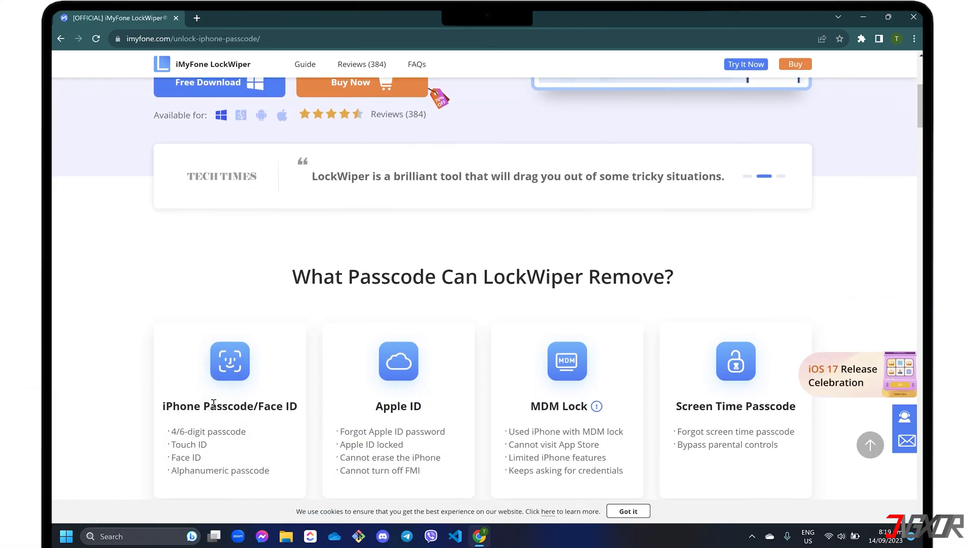
mouse_move(478, 428)
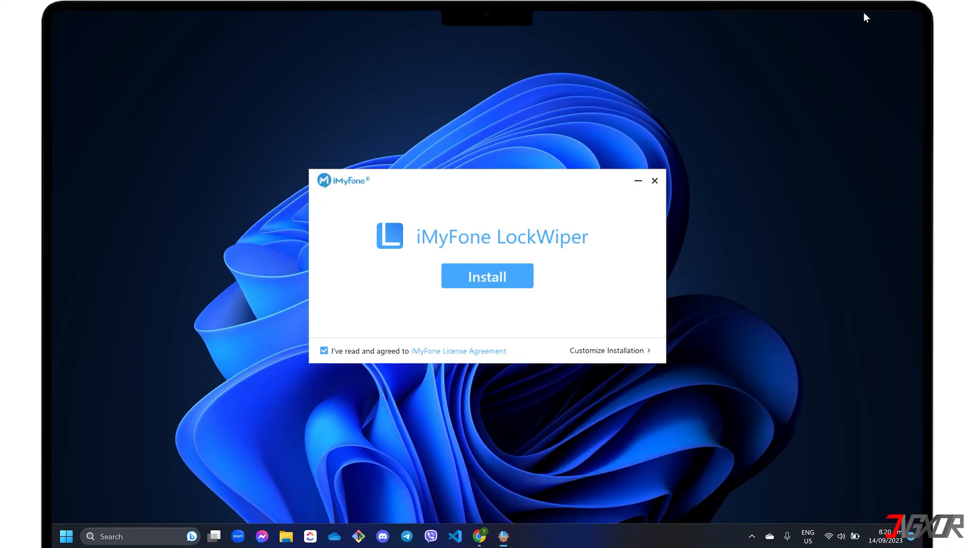
Install LockWiper, choose Unlock Screen Passcode and repair the unofficial iTunes version
left_click(486, 277)
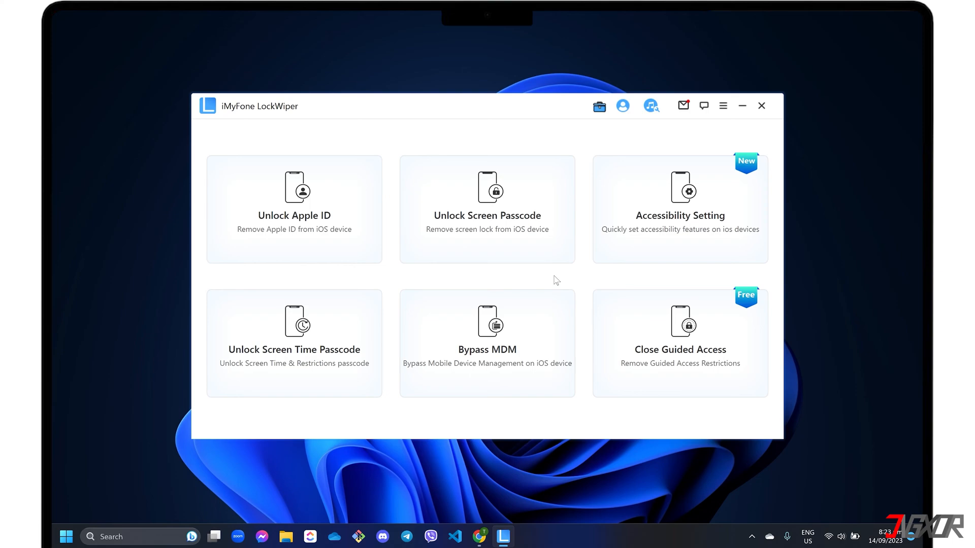
mouse_move(495, 212)
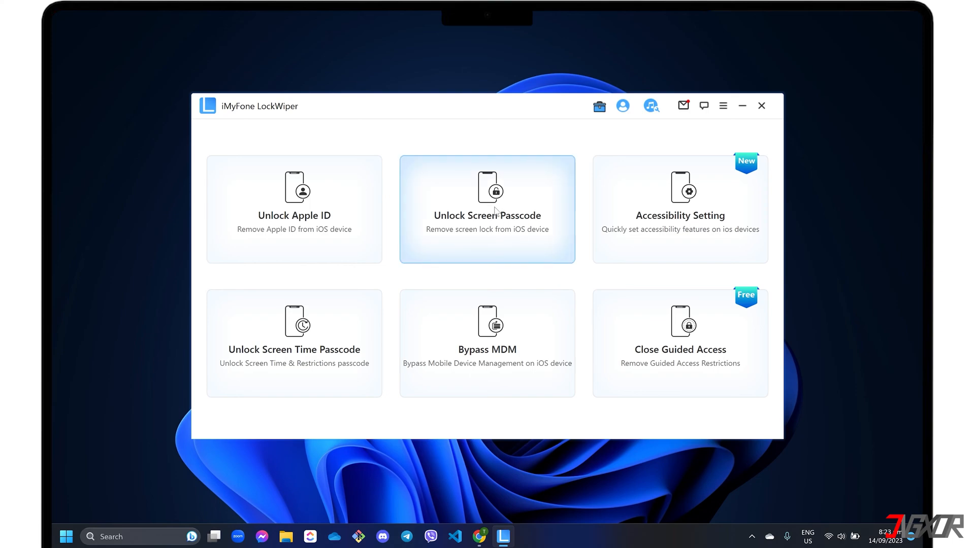
left_click(487, 210)
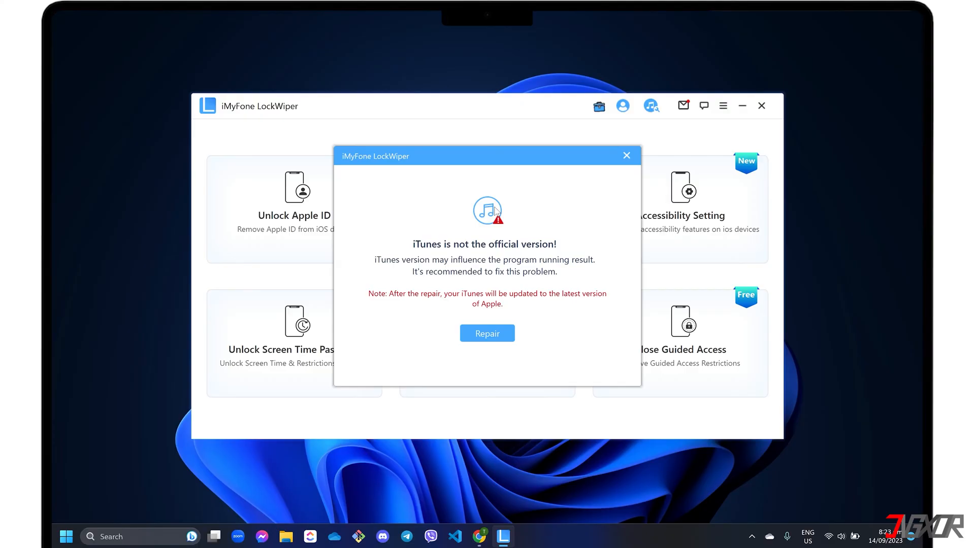
left_click(486, 333)
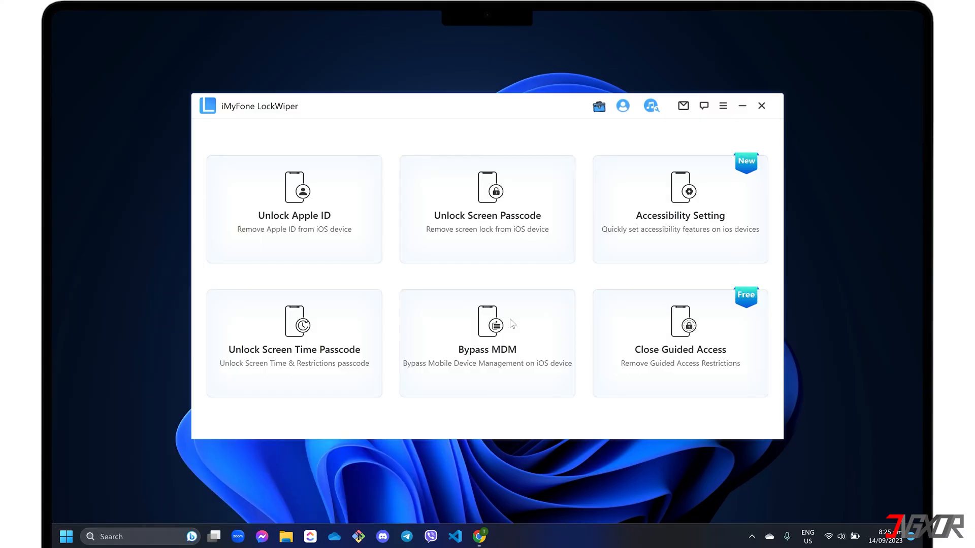
mouse_move(486, 209)
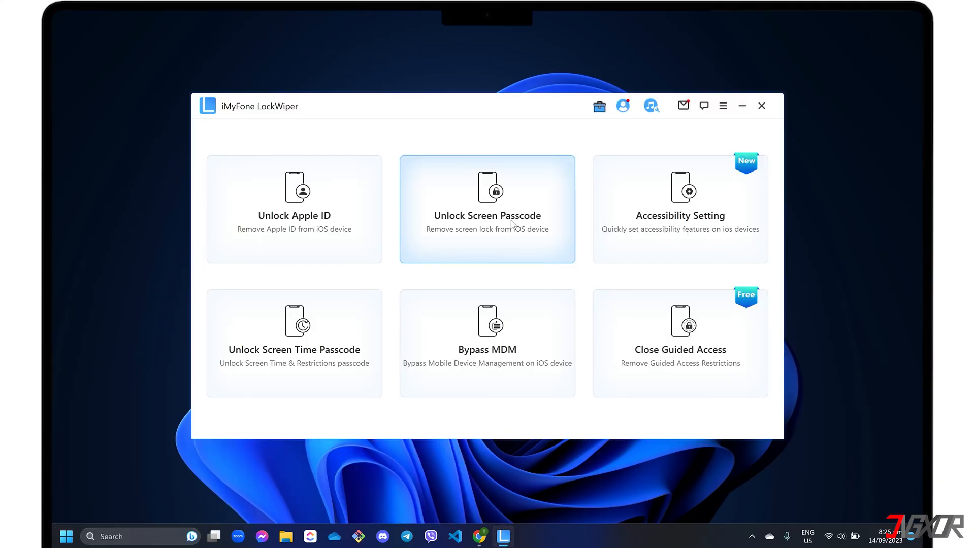
Start Unlock Screen Passcode, download firmware 16.6.1 and begin extracting it
left_click(486, 210)
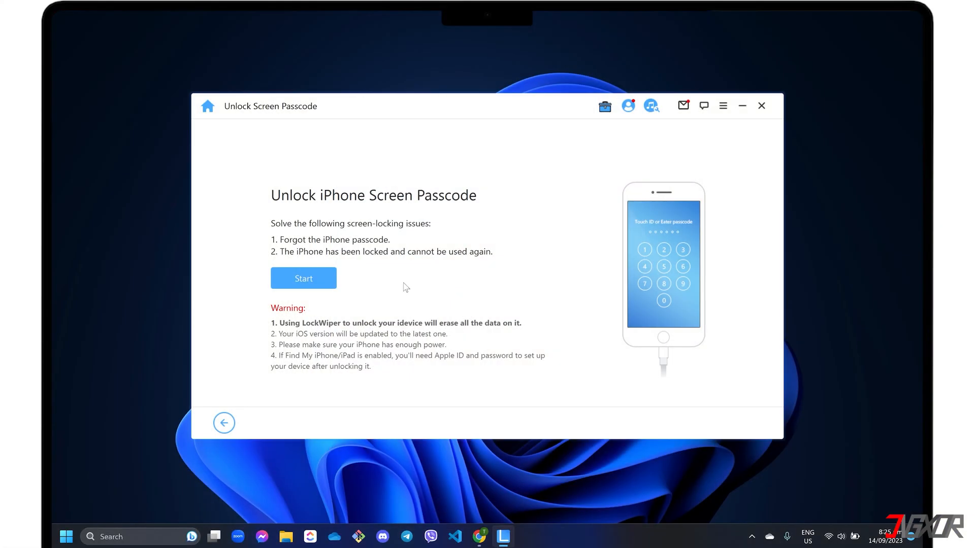
left_click(303, 278)
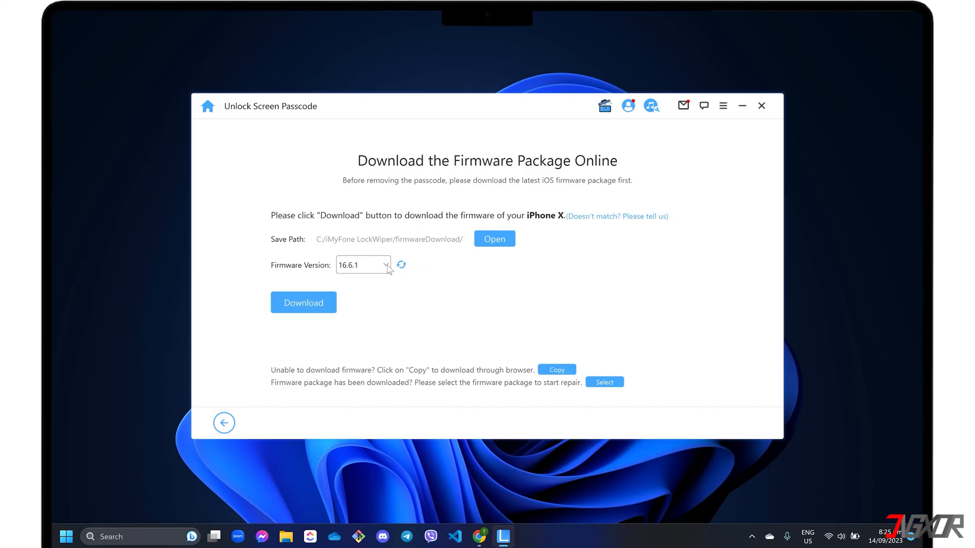
left_click(303, 302)
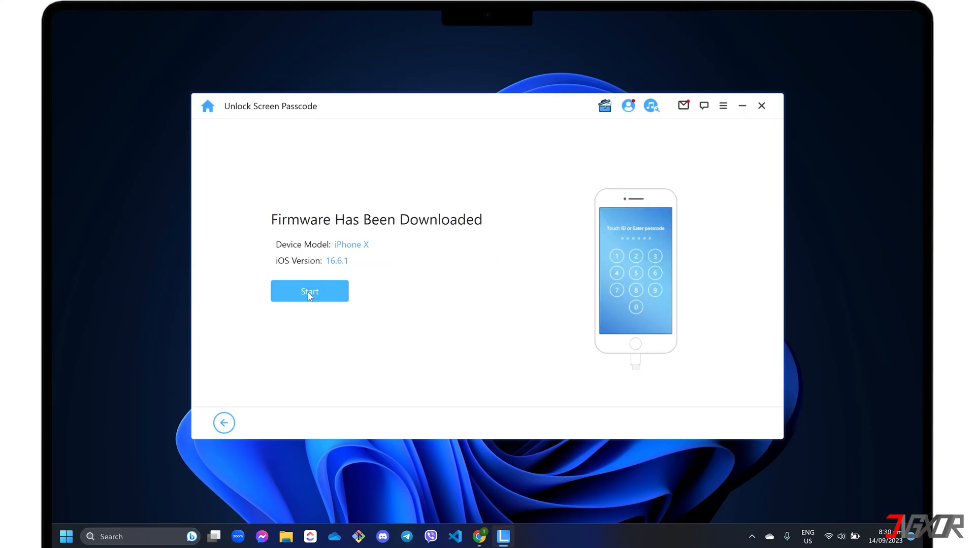
left_click(308, 291)
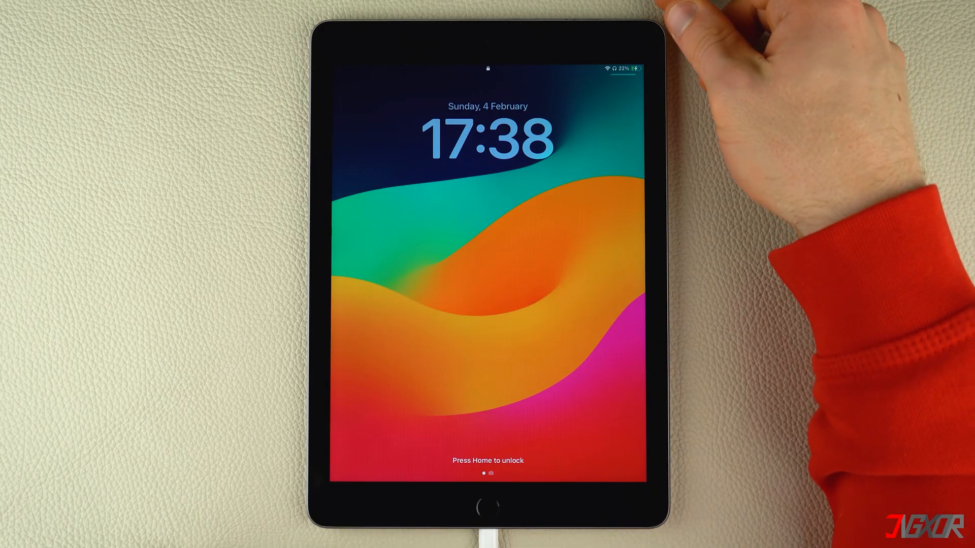
left_click(487, 505)
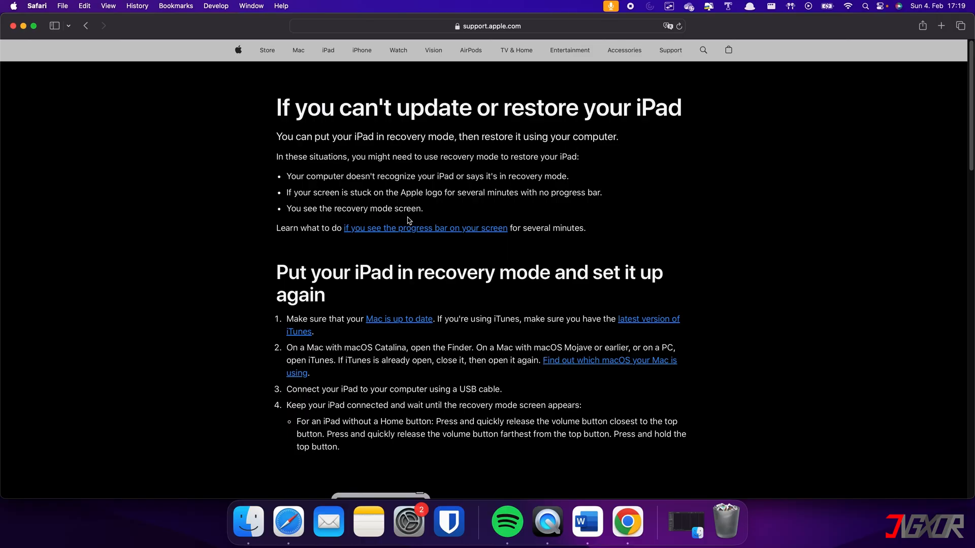
scroll("down", 3)
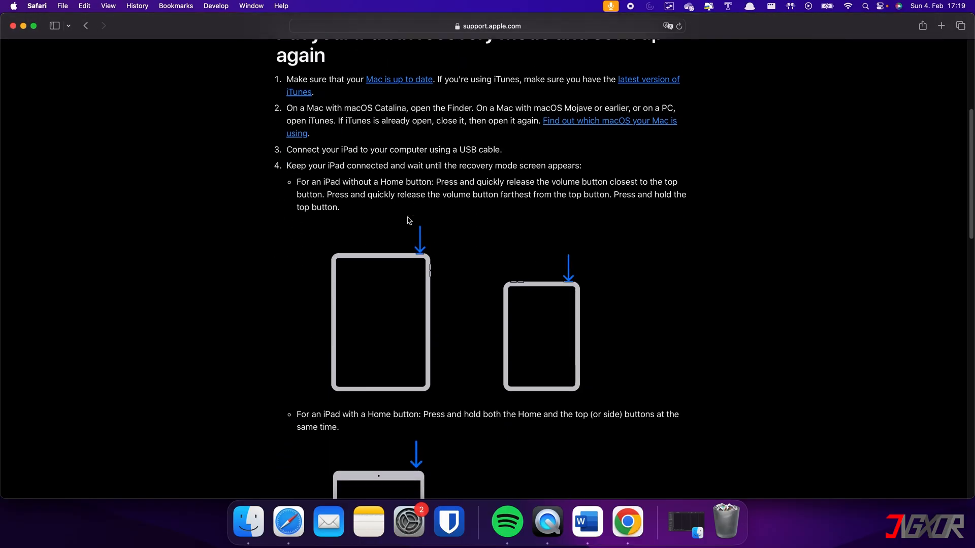
scroll("down", 3)
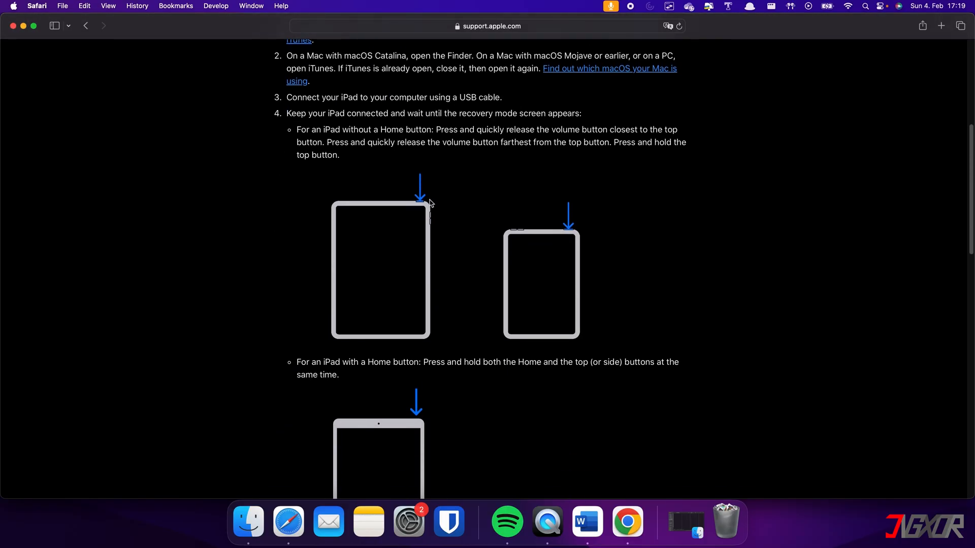
mouse_move(445, 234)
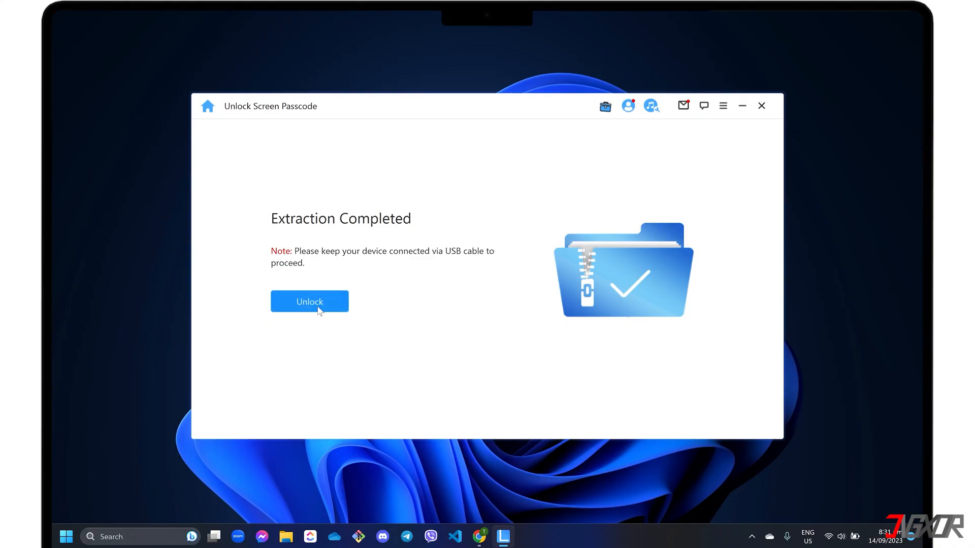
Confirm the erase with 000000, unlock the iPad and finish at 'Unlock Is Complete'
left_click(309, 302)
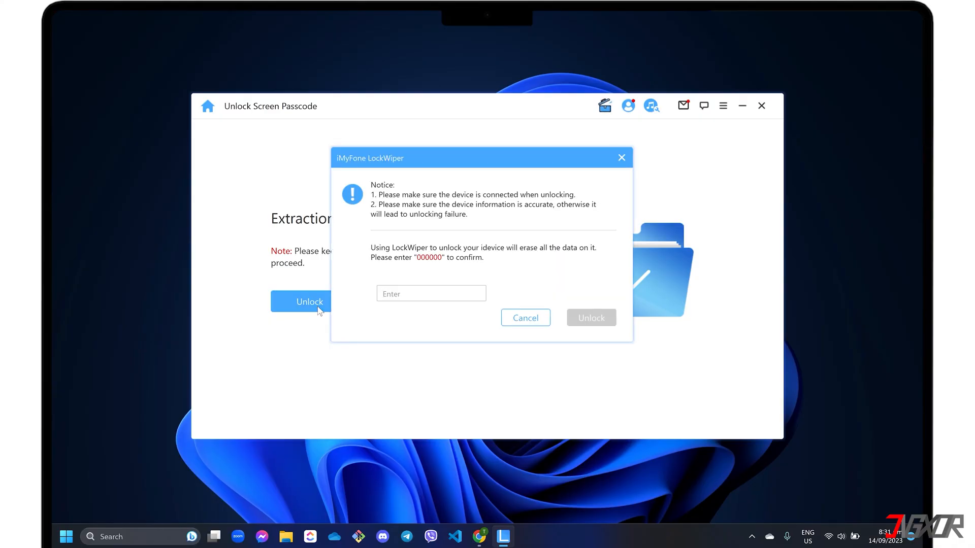
type("000000")
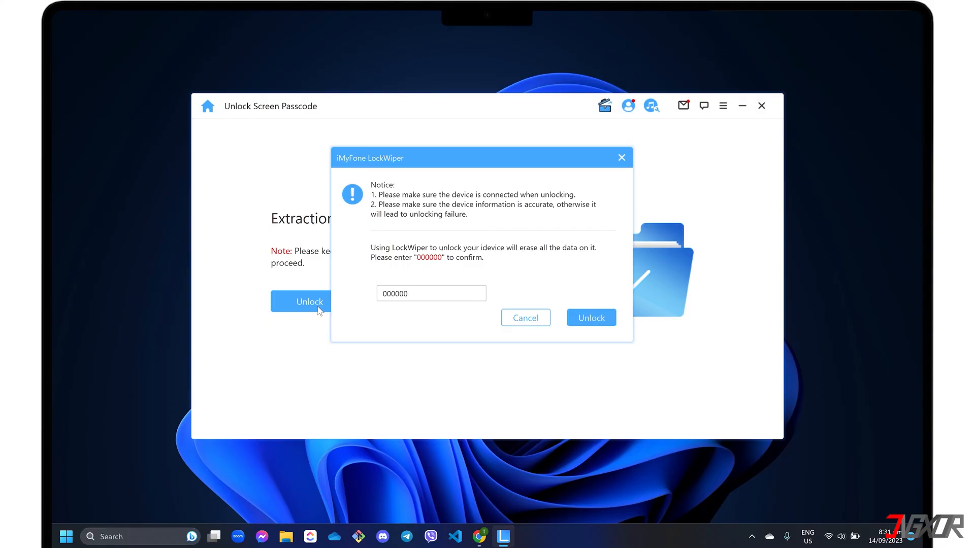
left_click(590, 317)
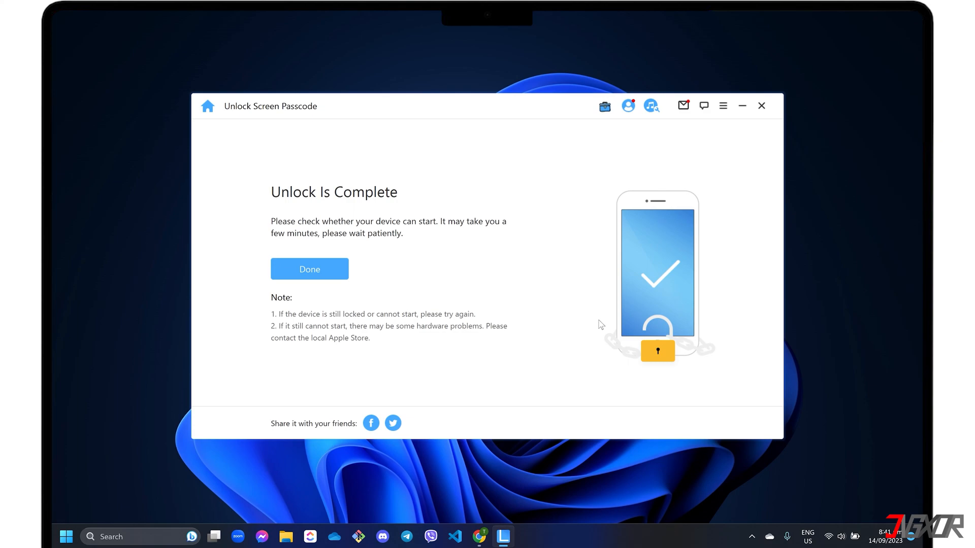
left_click(309, 268)
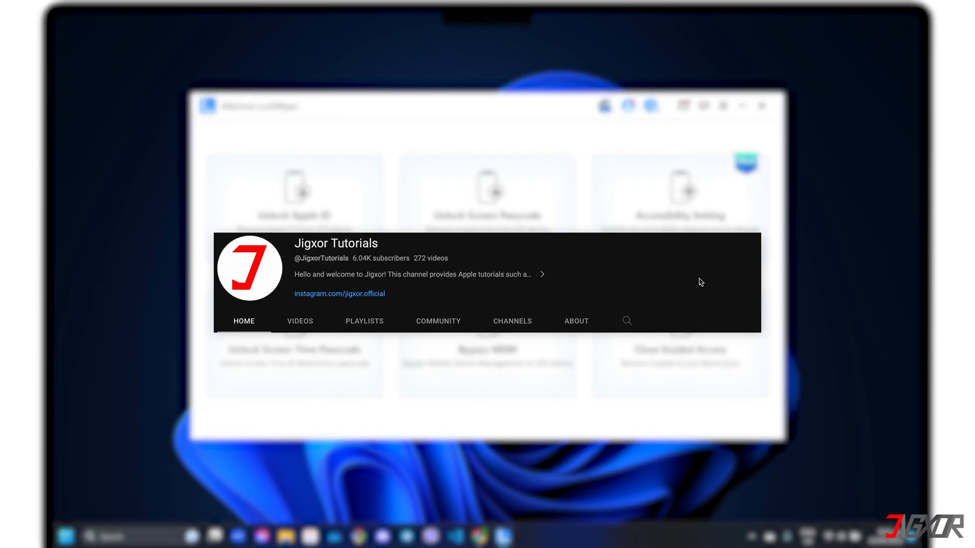
type("H")
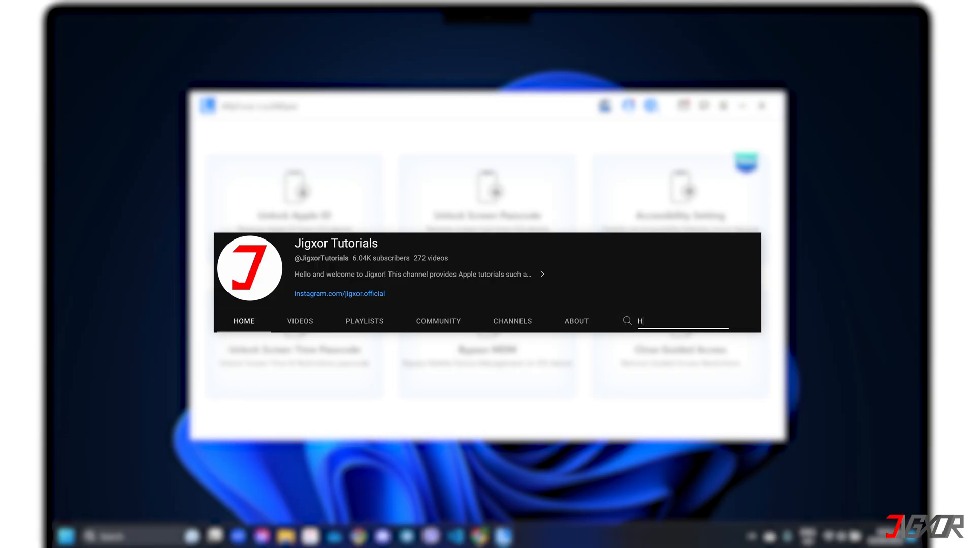
type("ow to")
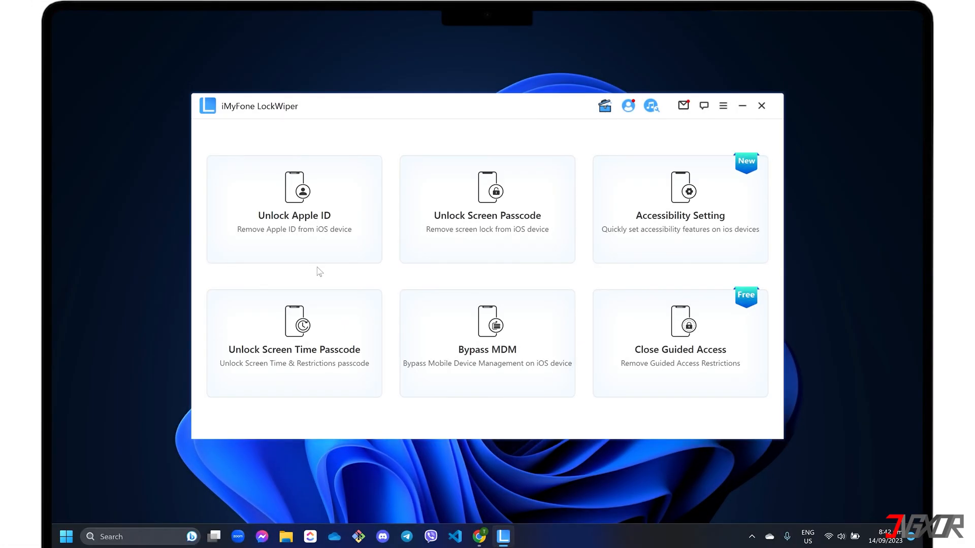
left_click(761, 105)
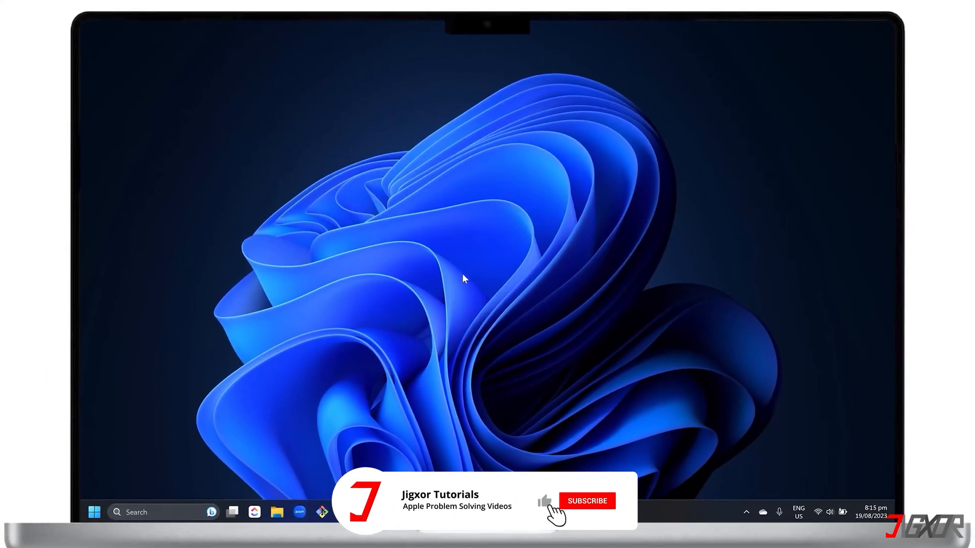
left_click(586, 501)
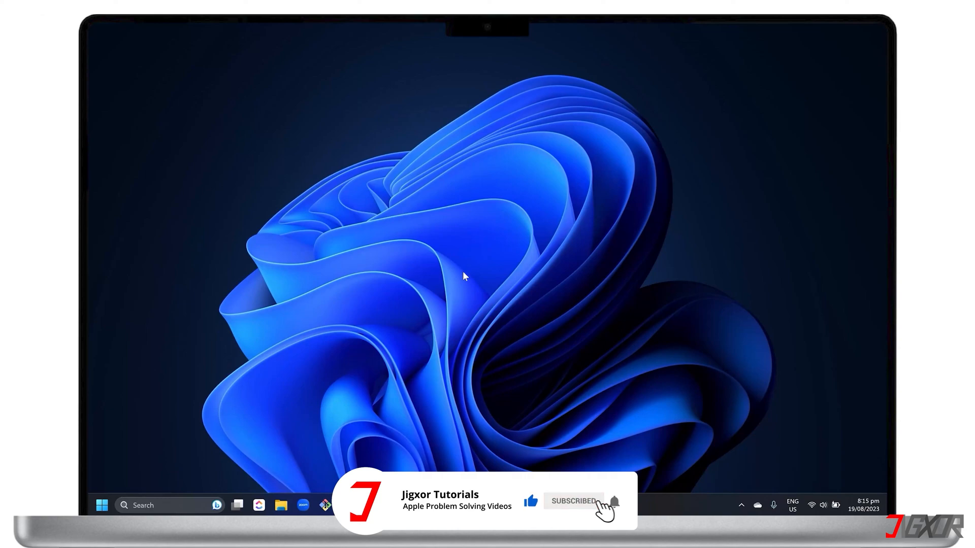